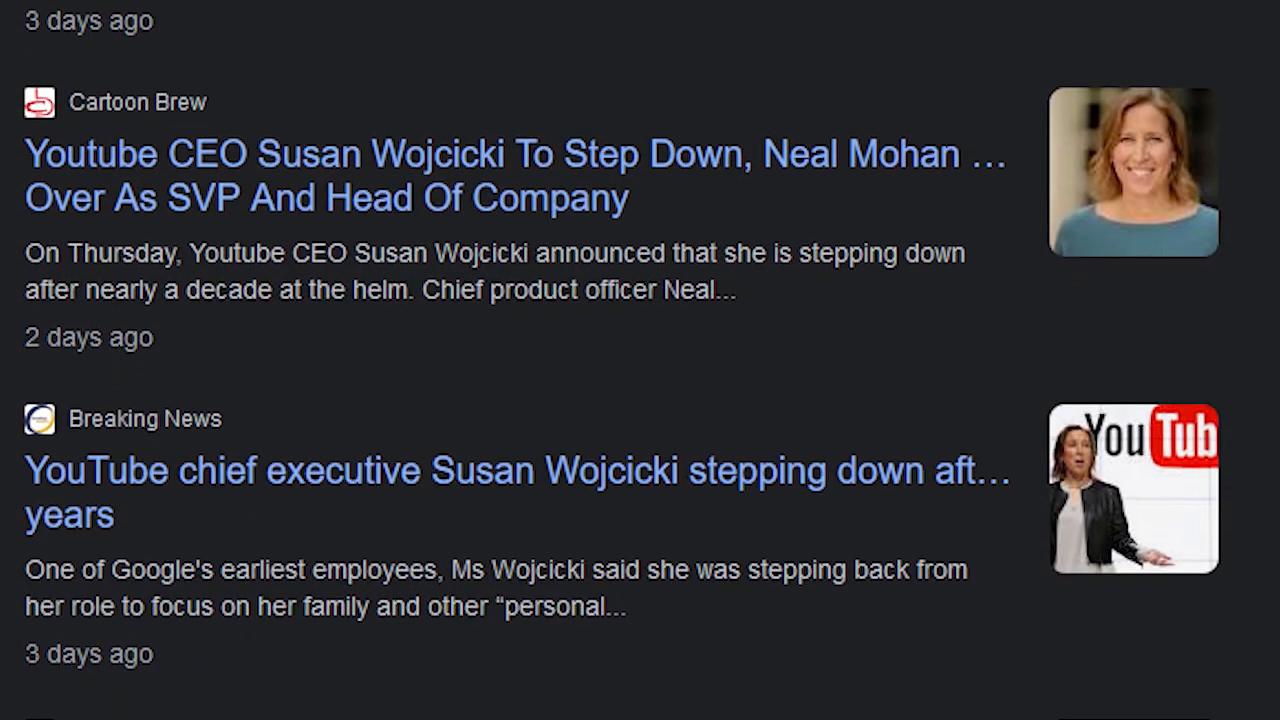
pyautogui.scroll(-3)
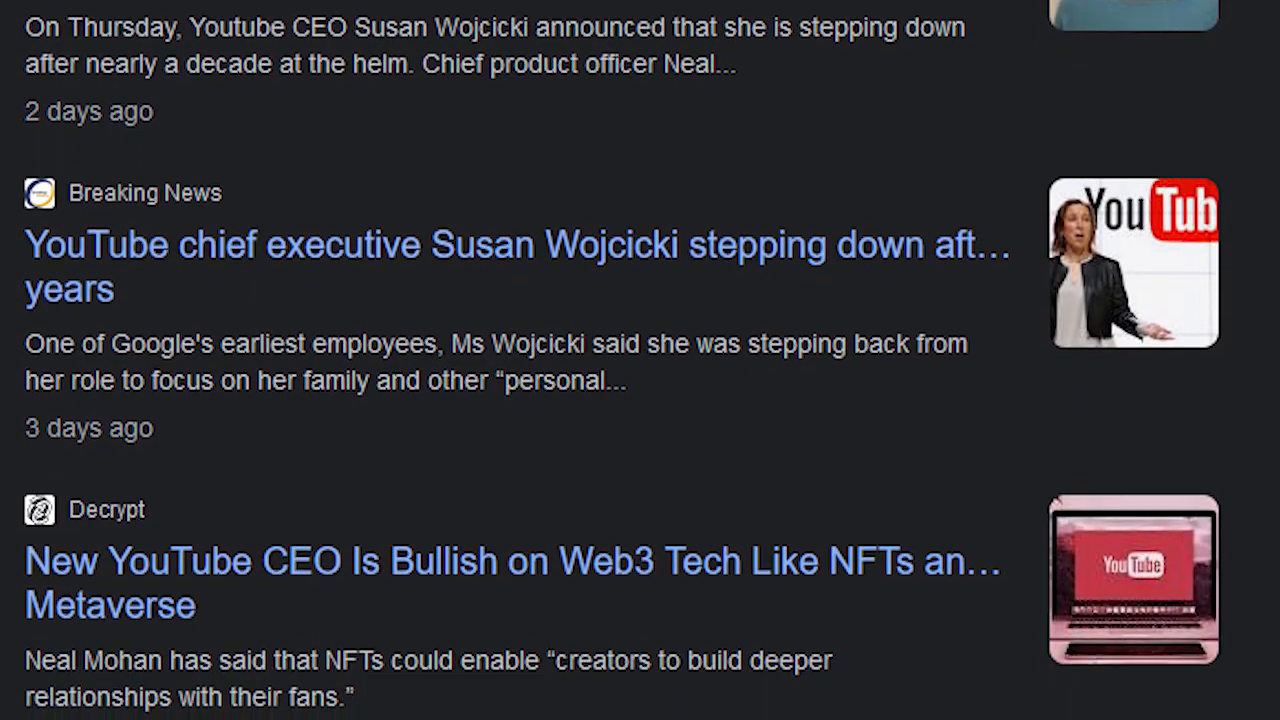